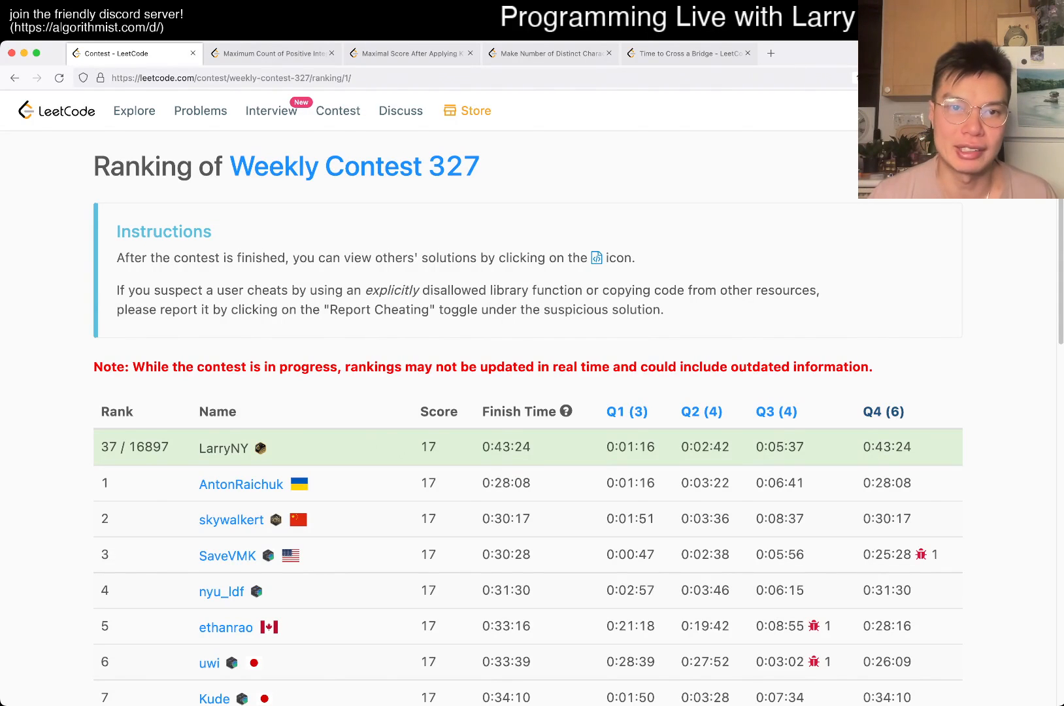
# - Reach the Maximum Count problem from the contest rankings and view its existing Python solution
pyautogui.click(272, 53)
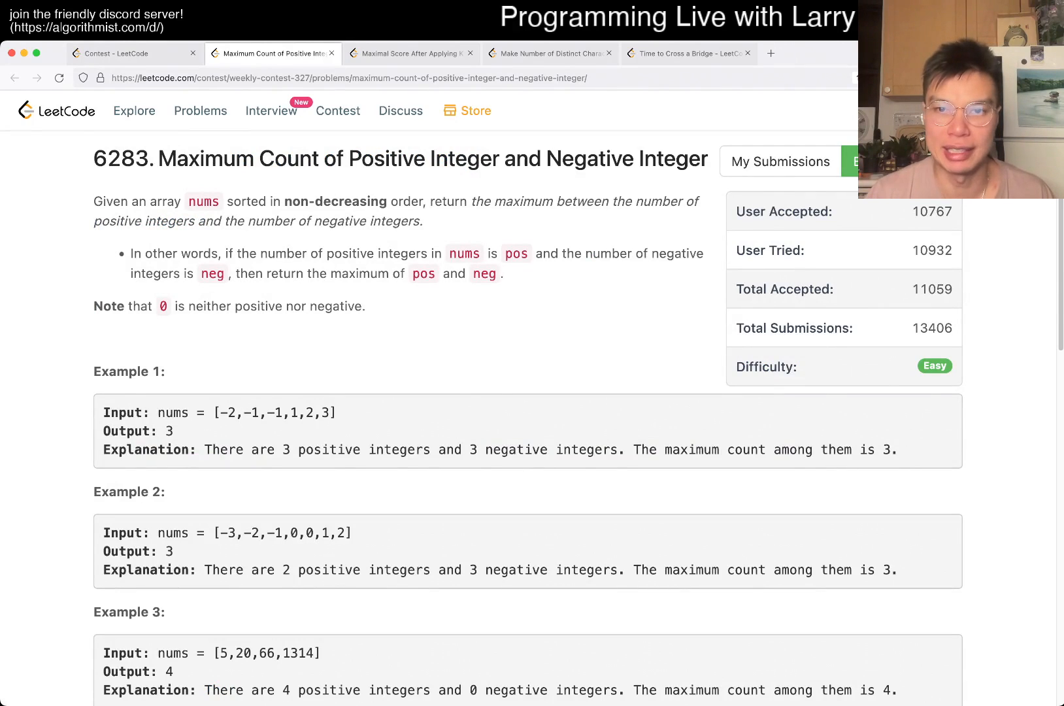
pyautogui.click(129, 53)
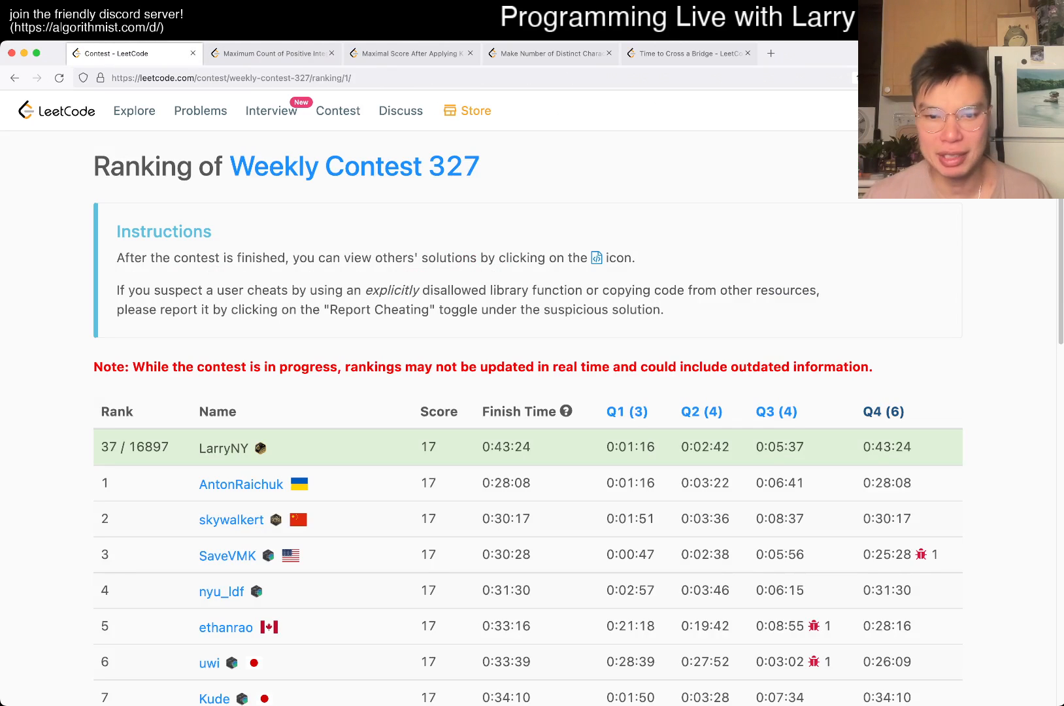
pyautogui.click(272, 52)
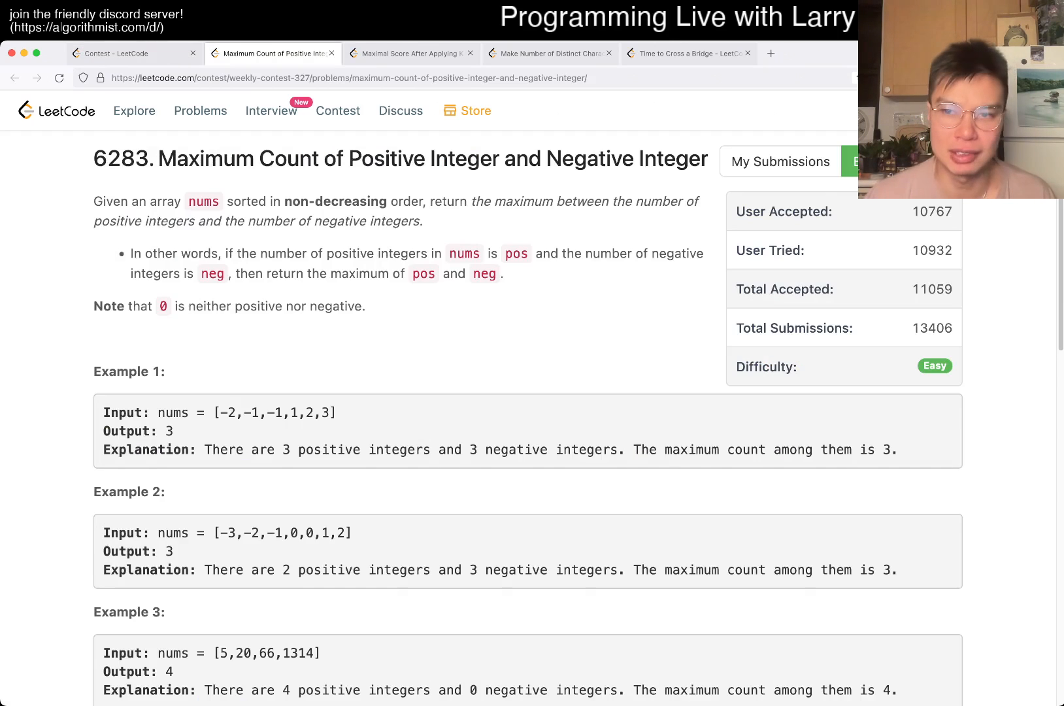
pyautogui.scroll(-3)
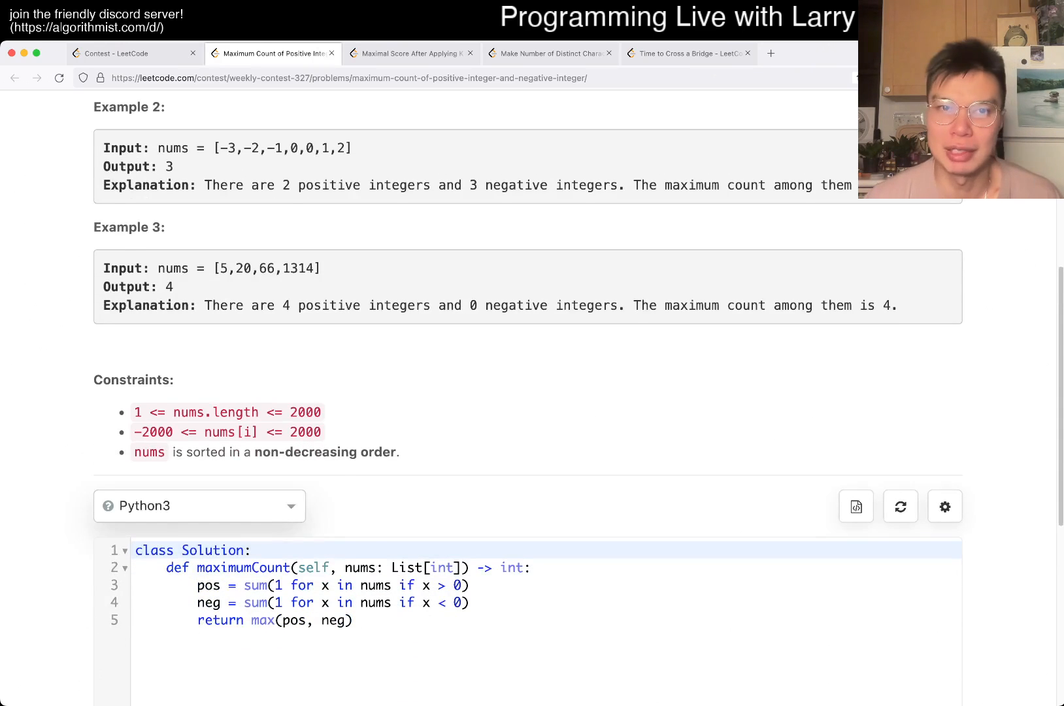
pyautogui.scroll(-3)
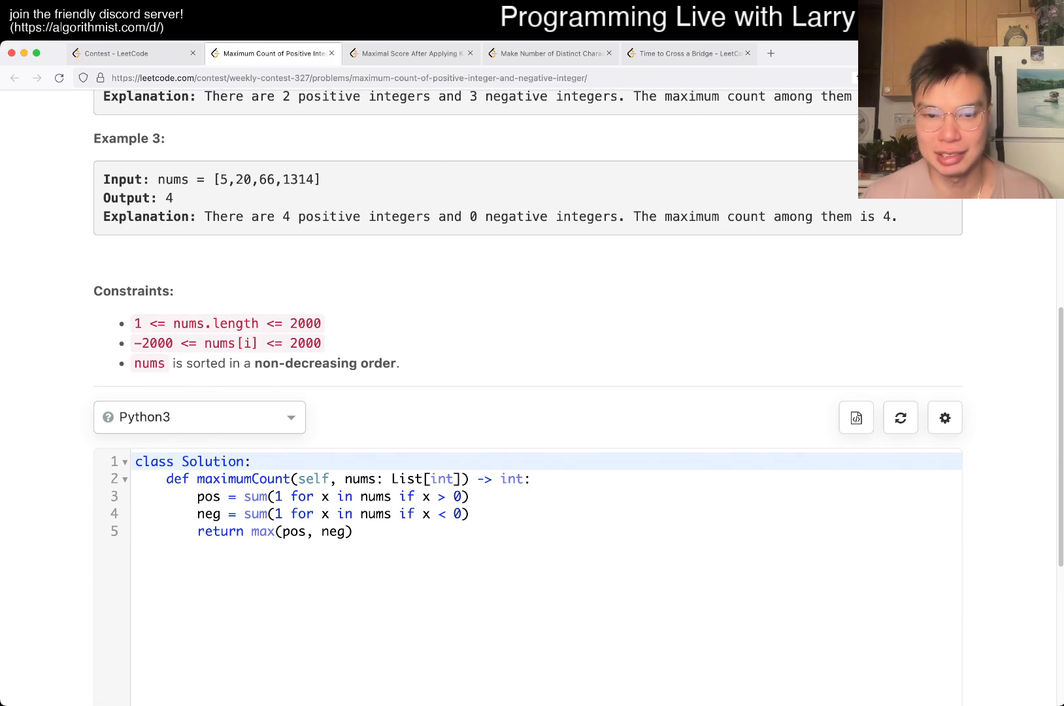
pyautogui.click(132, 54)
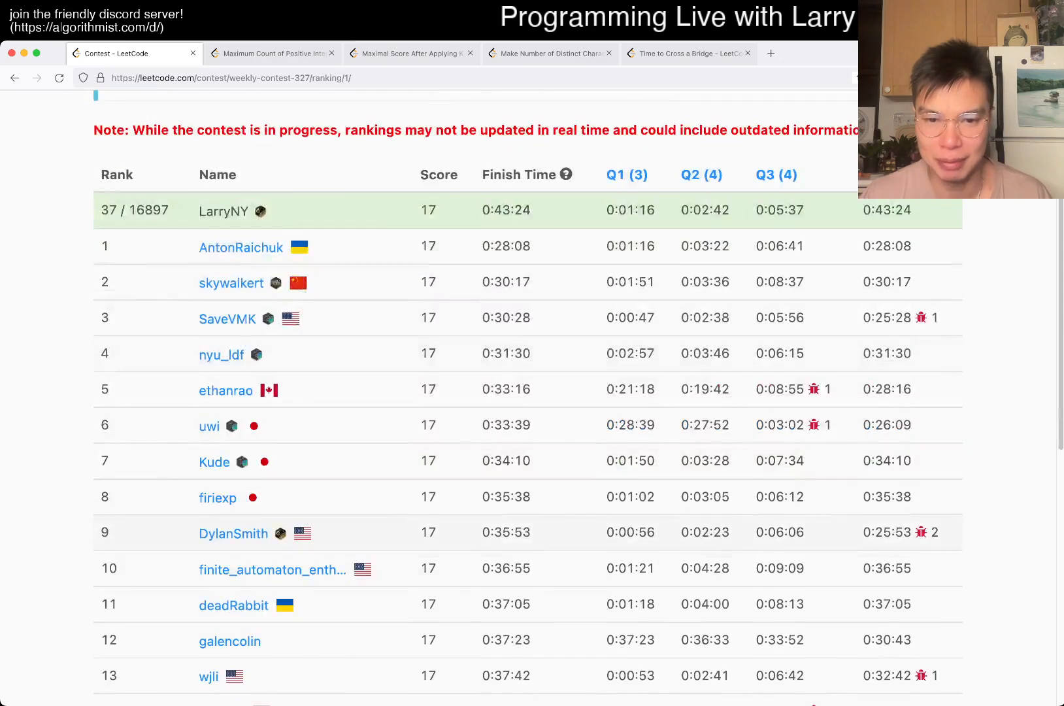
pyautogui.scroll(3)
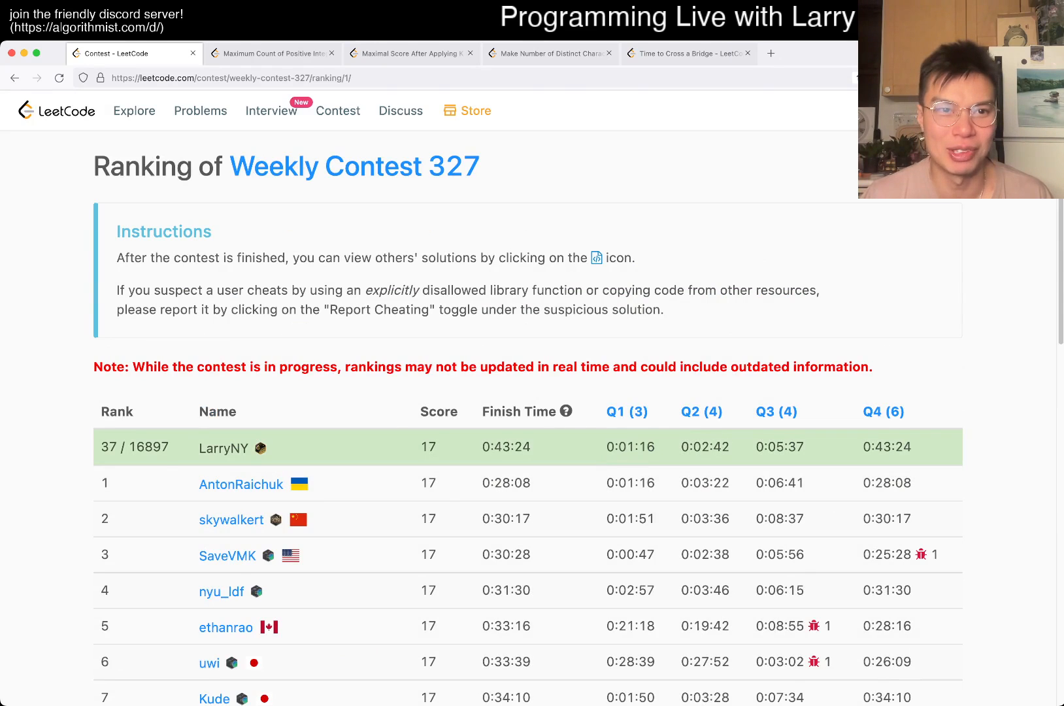
pyautogui.click(272, 52)
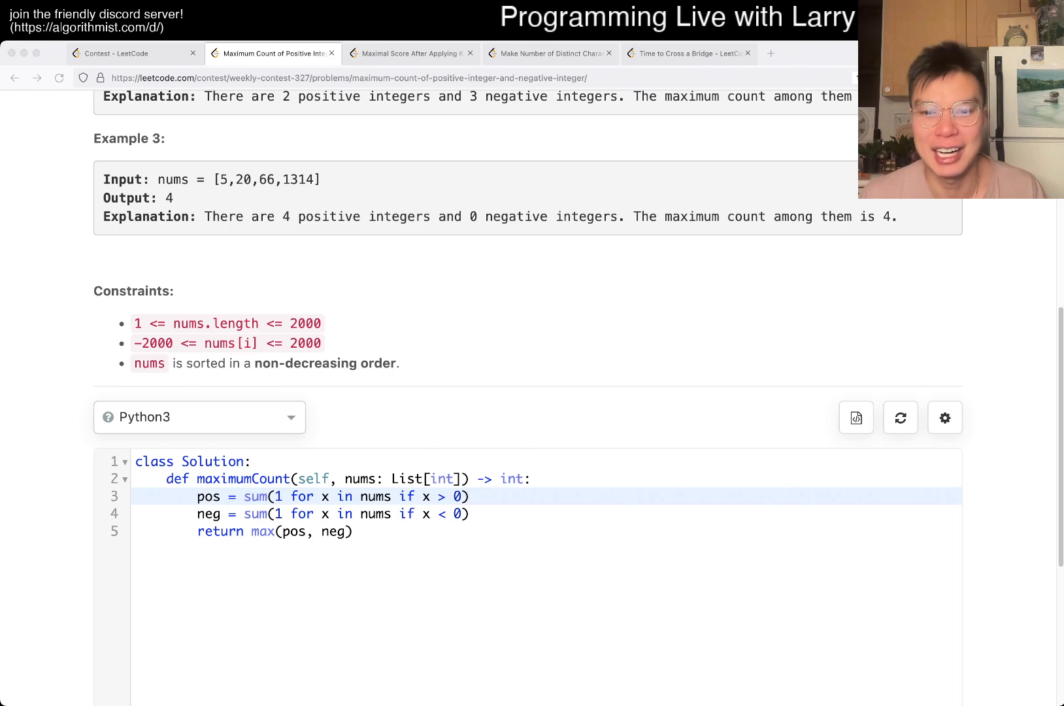
# - Reload the Maximum Count problem so the Python3 editor shows only the empty method stub
pyautogui.click(688, 53)
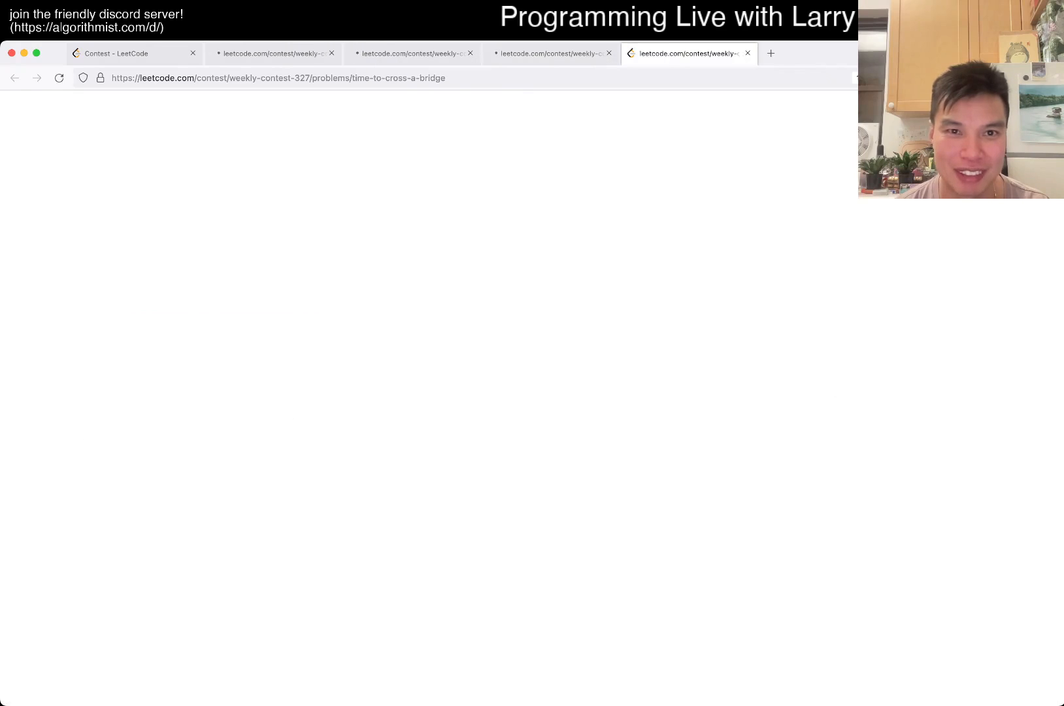
pyautogui.click(272, 53)
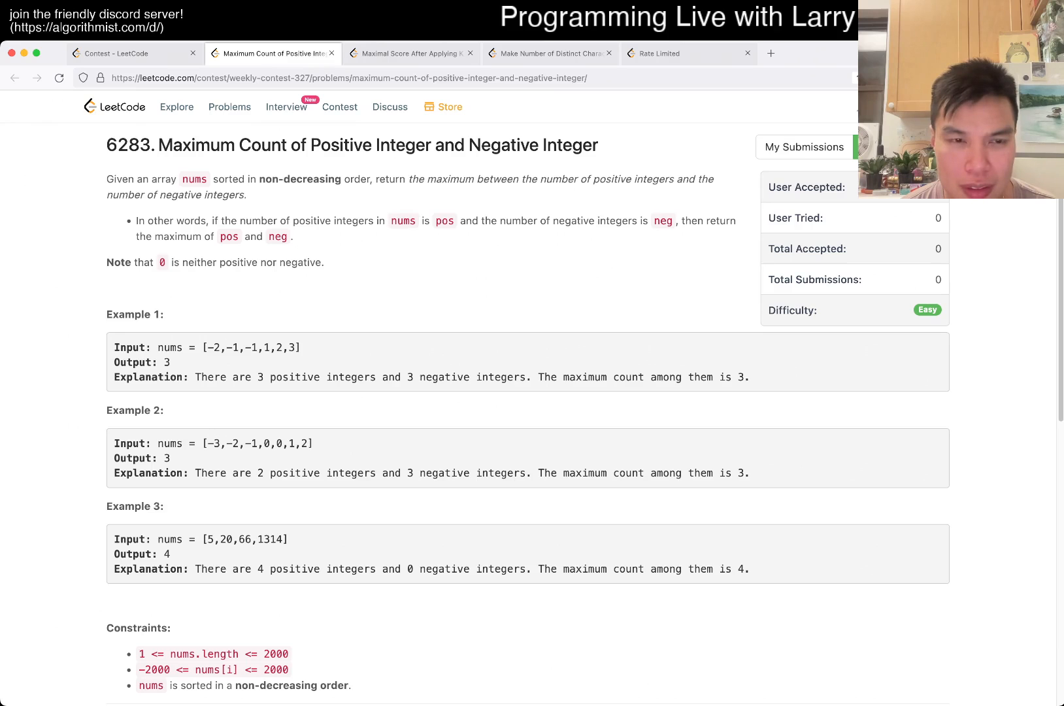
pyautogui.scroll(-3)
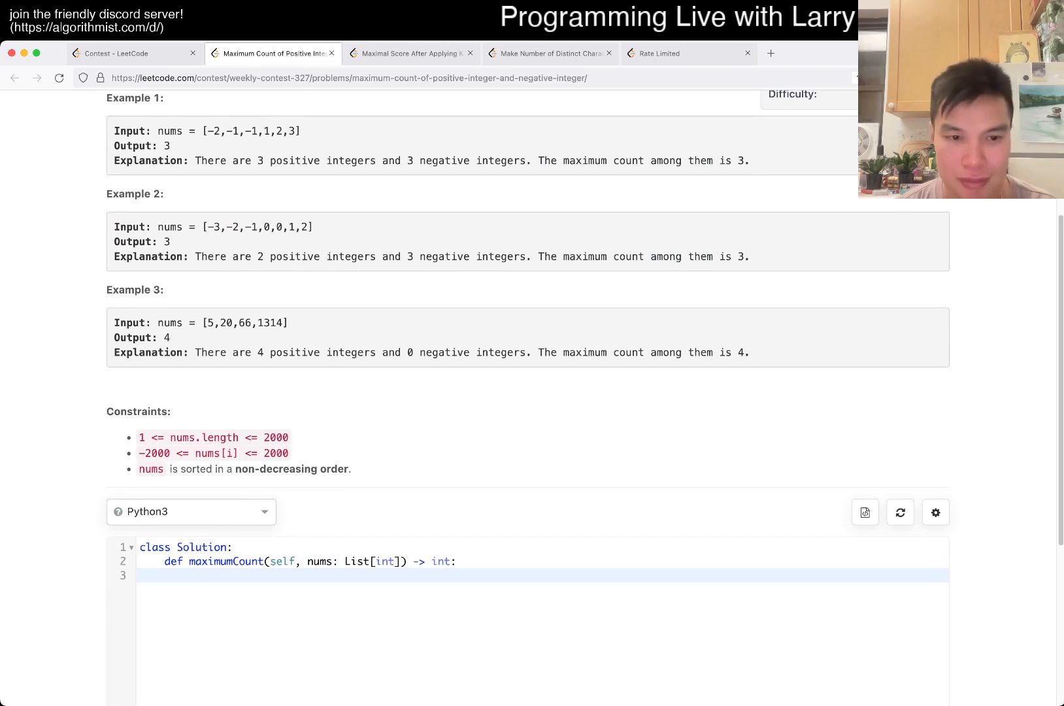
# - Write pos and neg as sum expressions over nums and return max(pos, neg)
pyautogui.write('pos =')
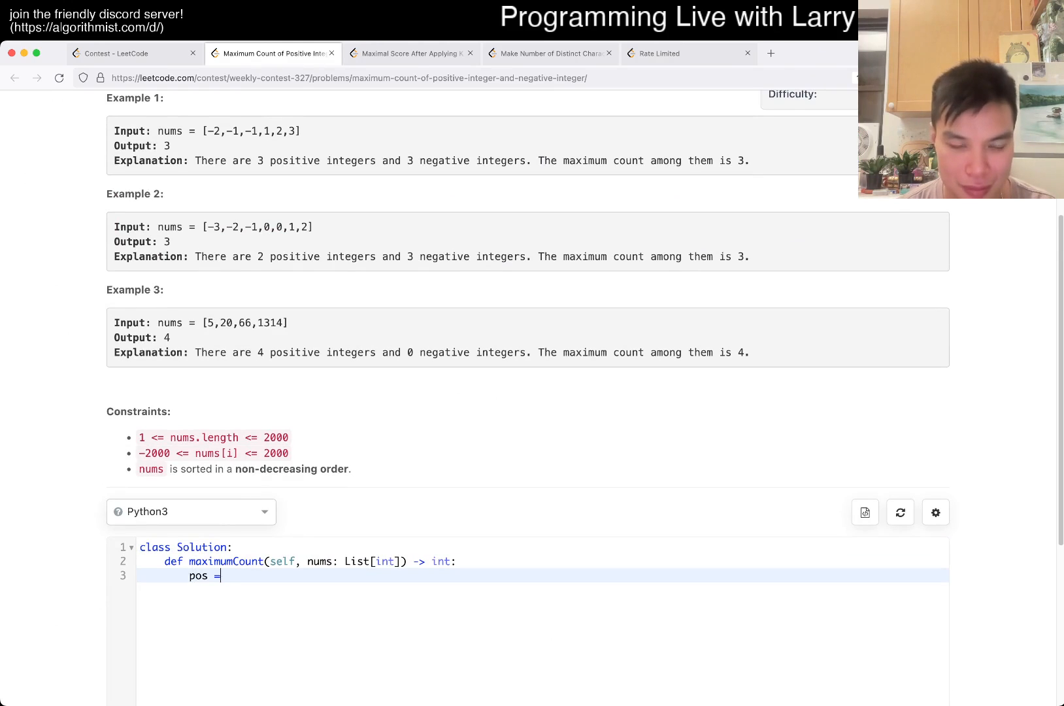
pyautogui.write('coun')
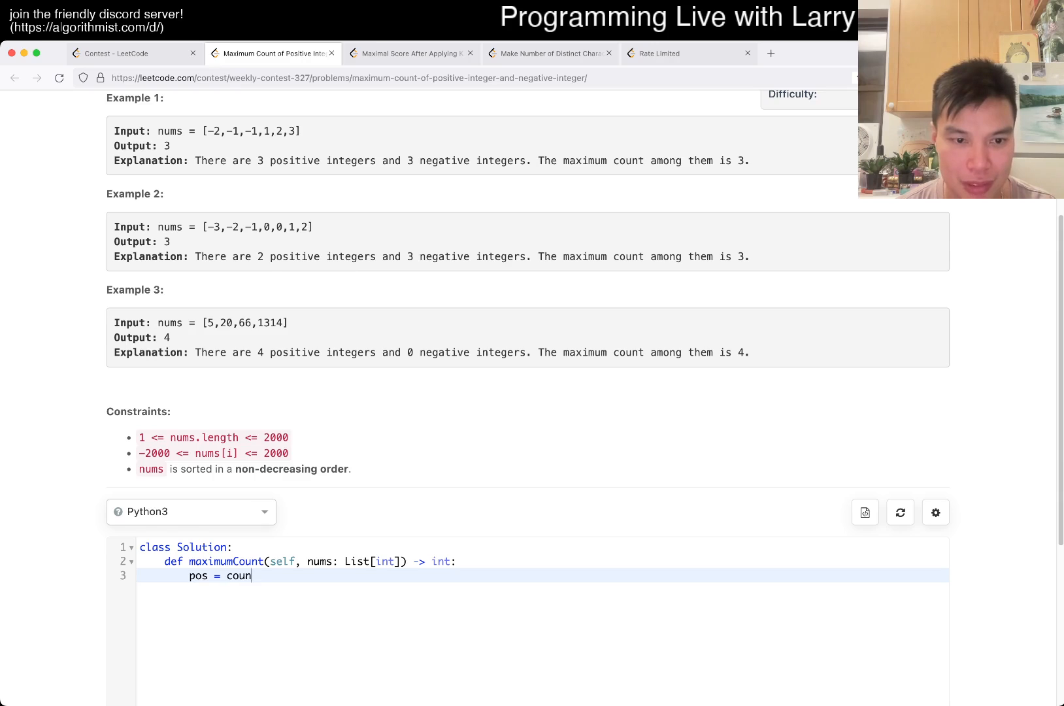
pyautogui.write('sum()')
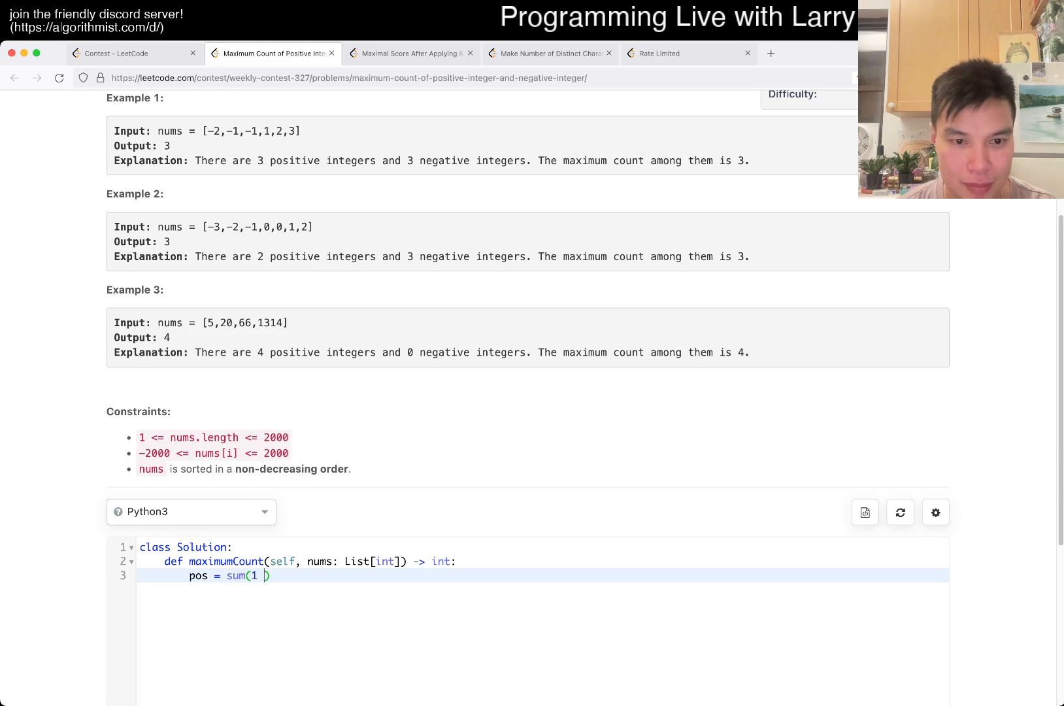
pyautogui.write('if x')
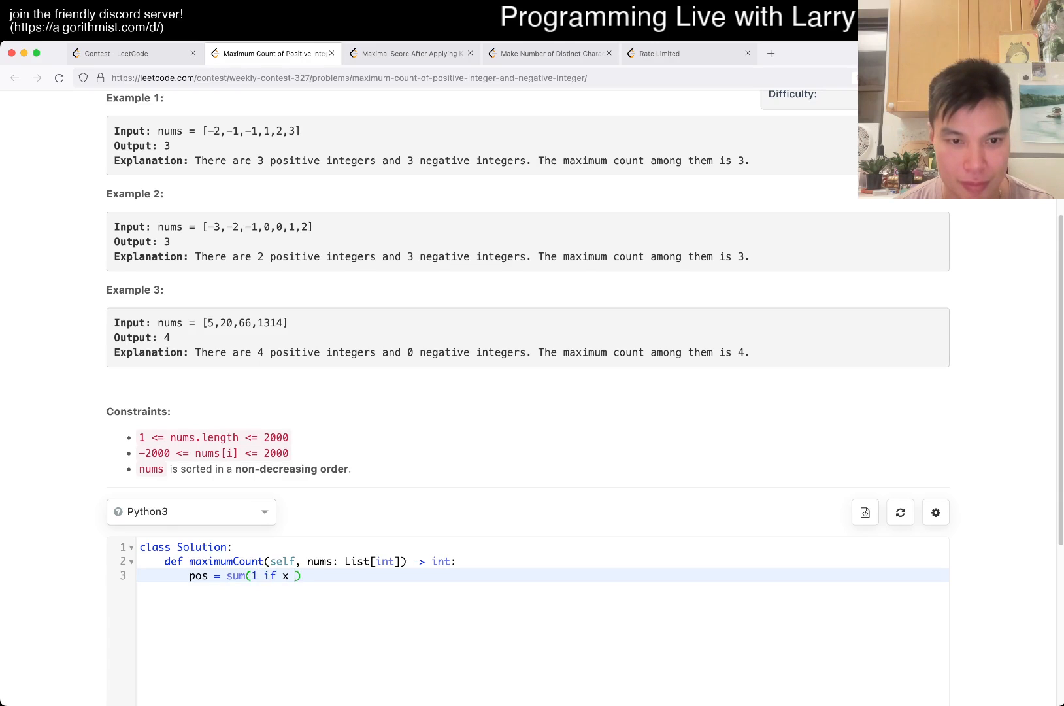
pyautogui.write('> 0 for x in nums')
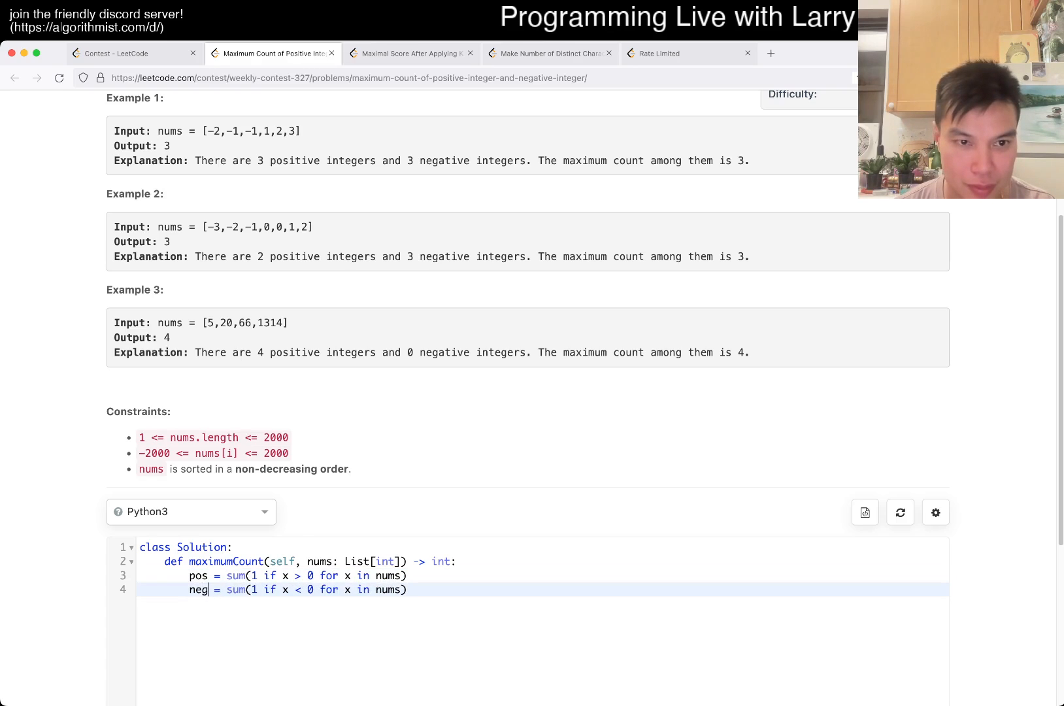
pyautogui.write('return max(pos,')
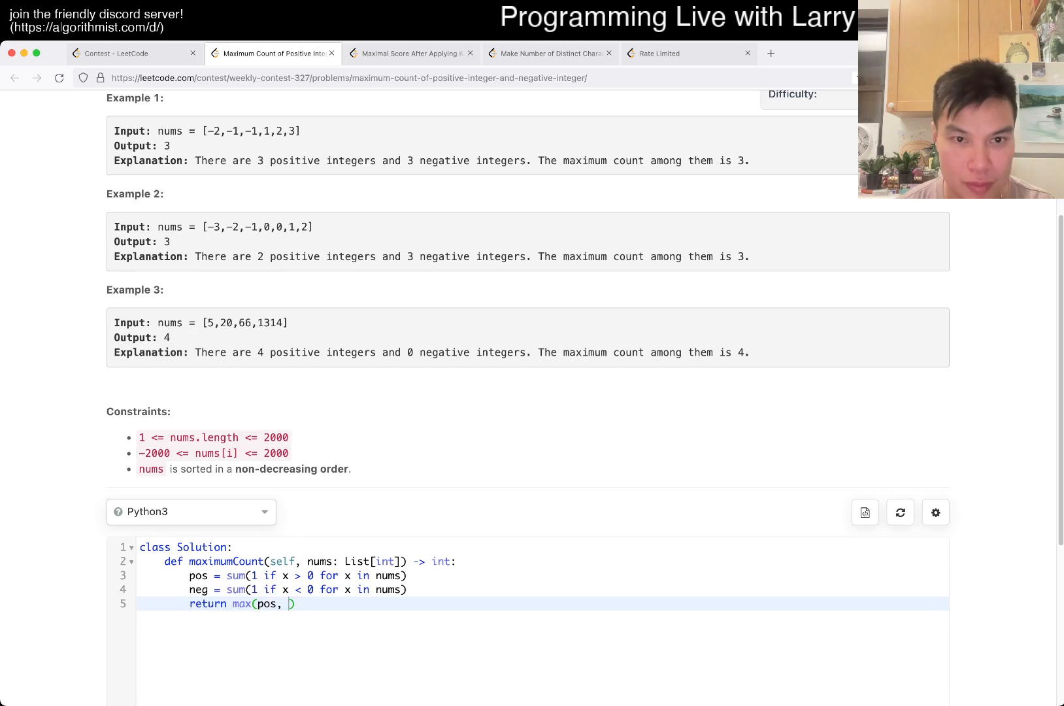
pyautogui.write('neg')
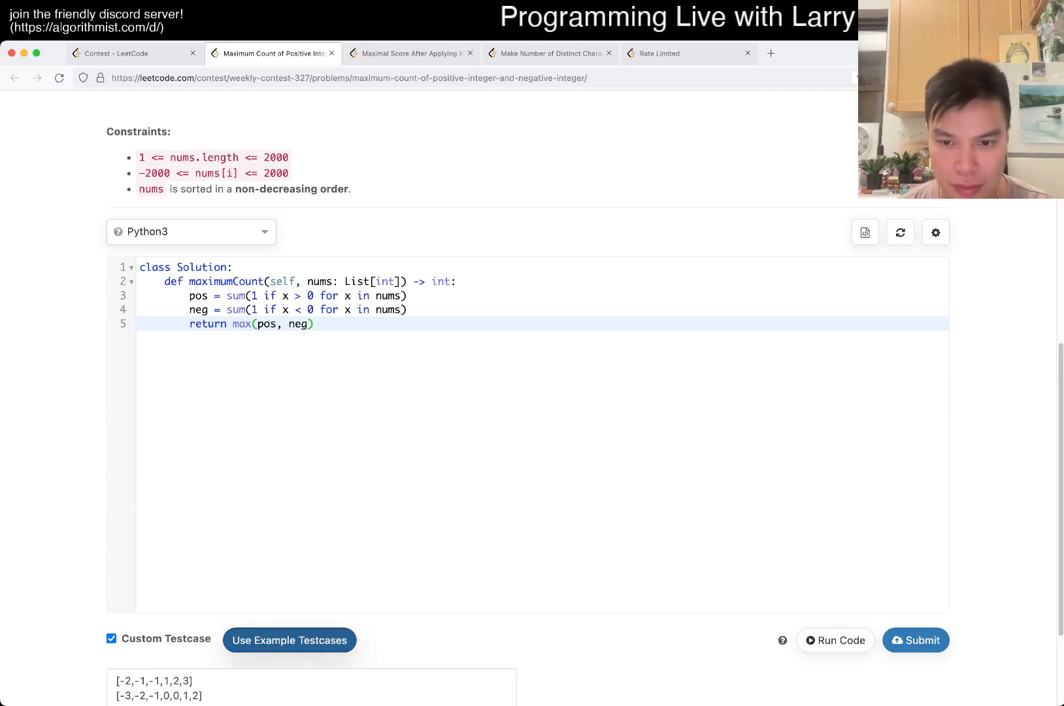
# - Run the code, hit a SyntaxError, and rewrite the counts as sum(1 for x in nums if ...)
pyautogui.click(835, 641)
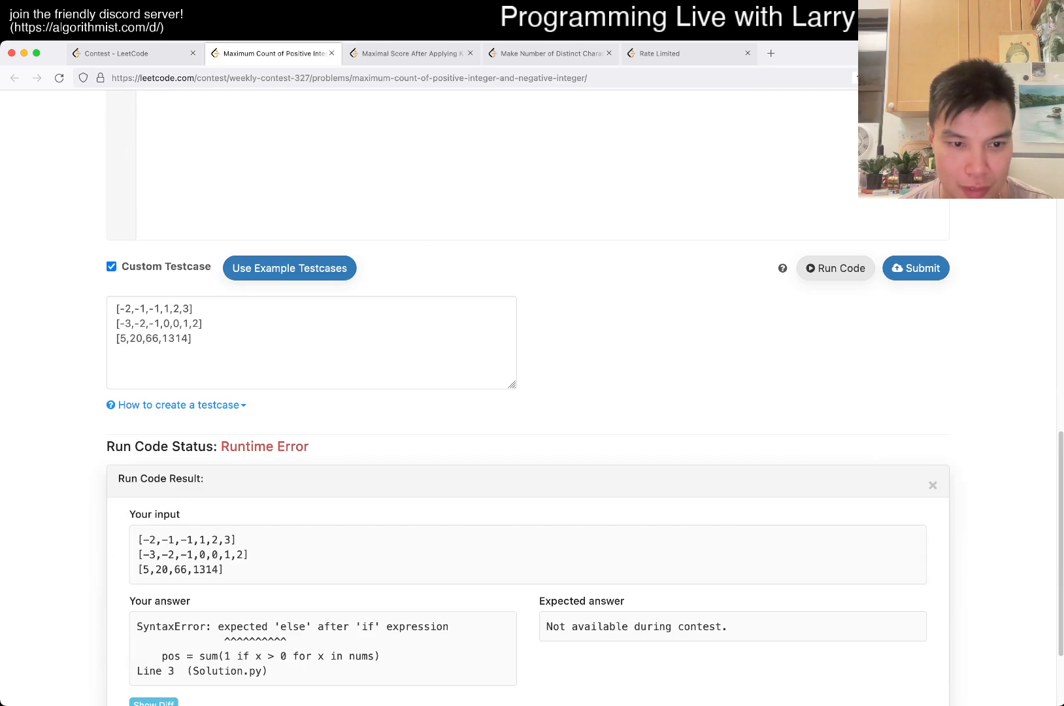
pyautogui.scroll(3)
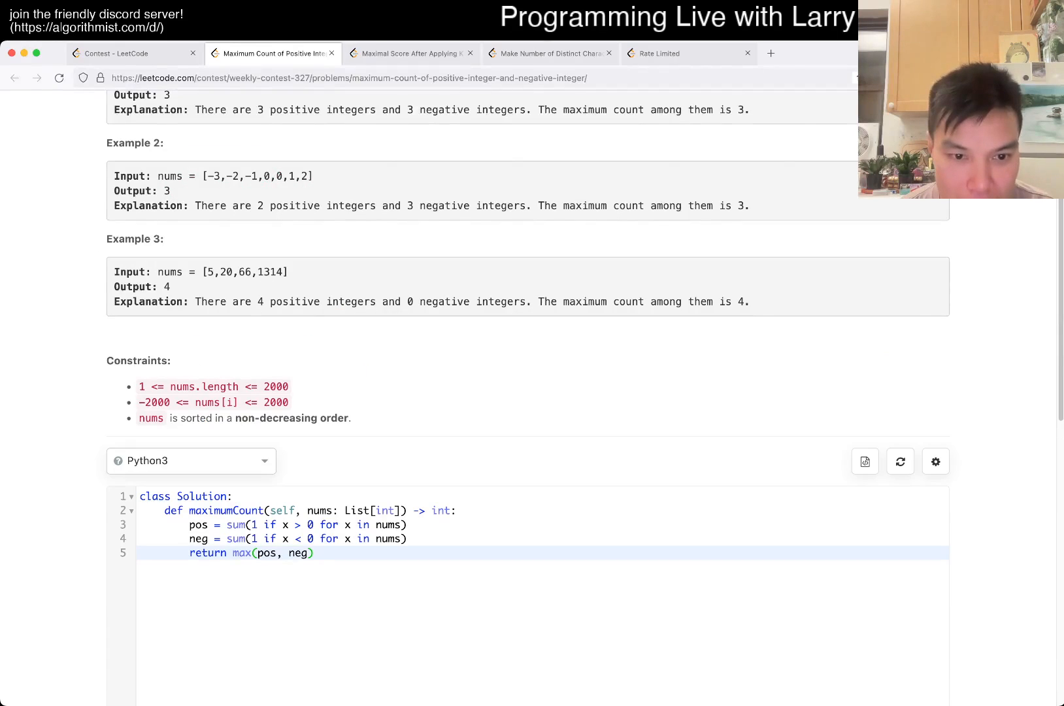
pyautogui.click(314, 524)
pyautogui.write(' if x < 0 ')
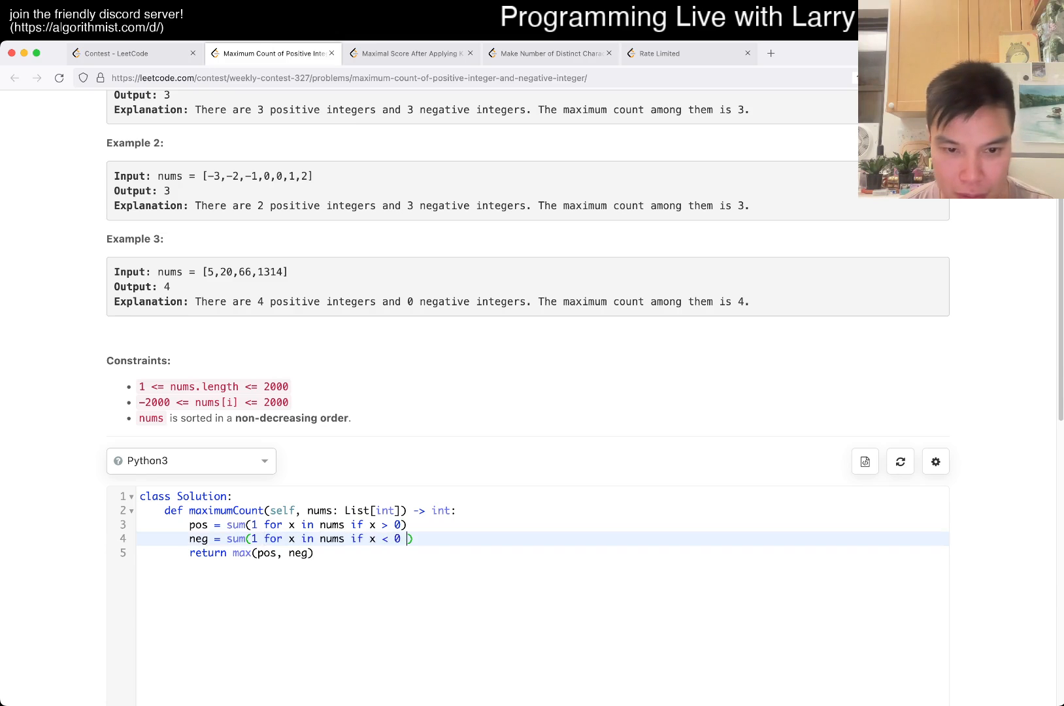
# - Run the corrected solution on the examples, getting 3, 3 and 4
pyautogui.click(835, 156)
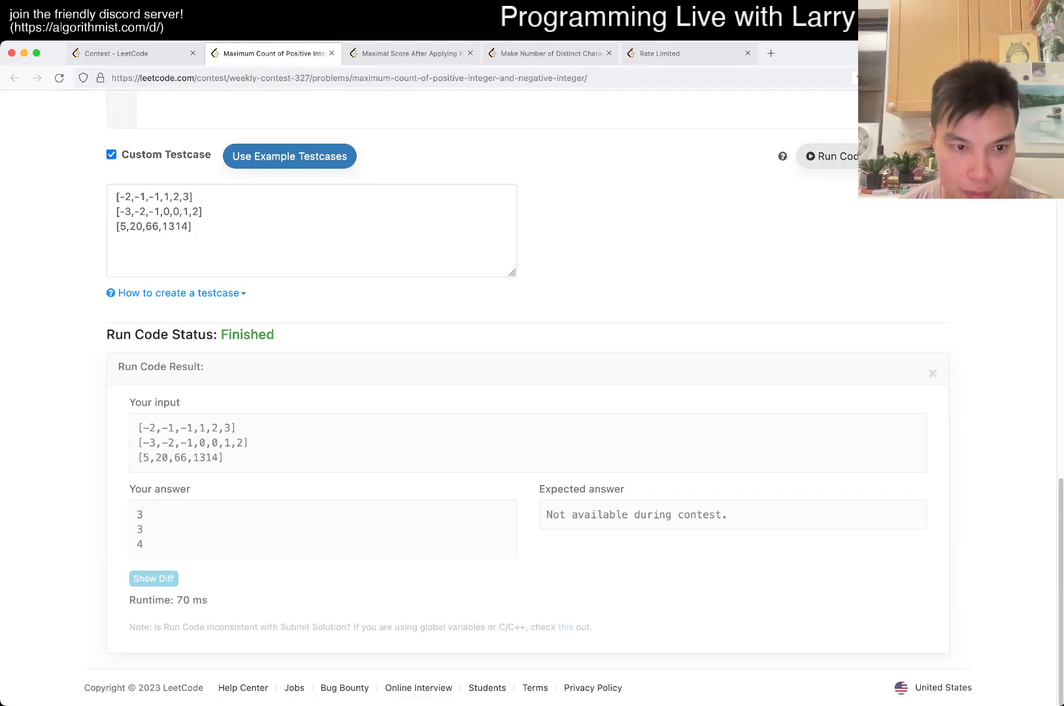
pyautogui.scroll(3)
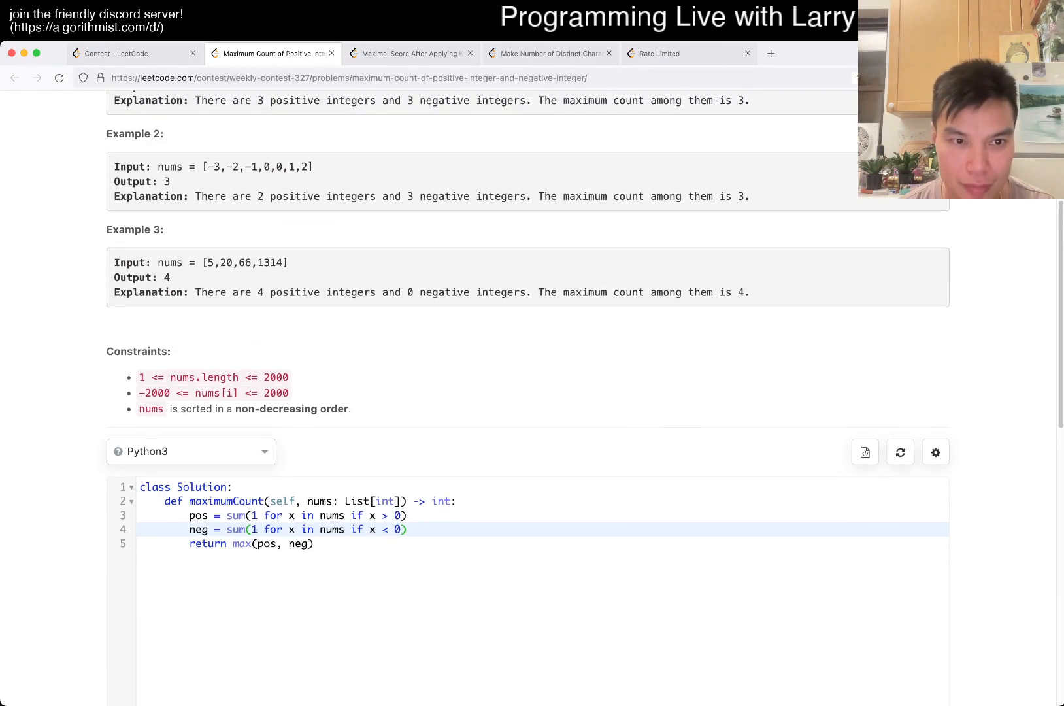
pyautogui.click(835, 390)
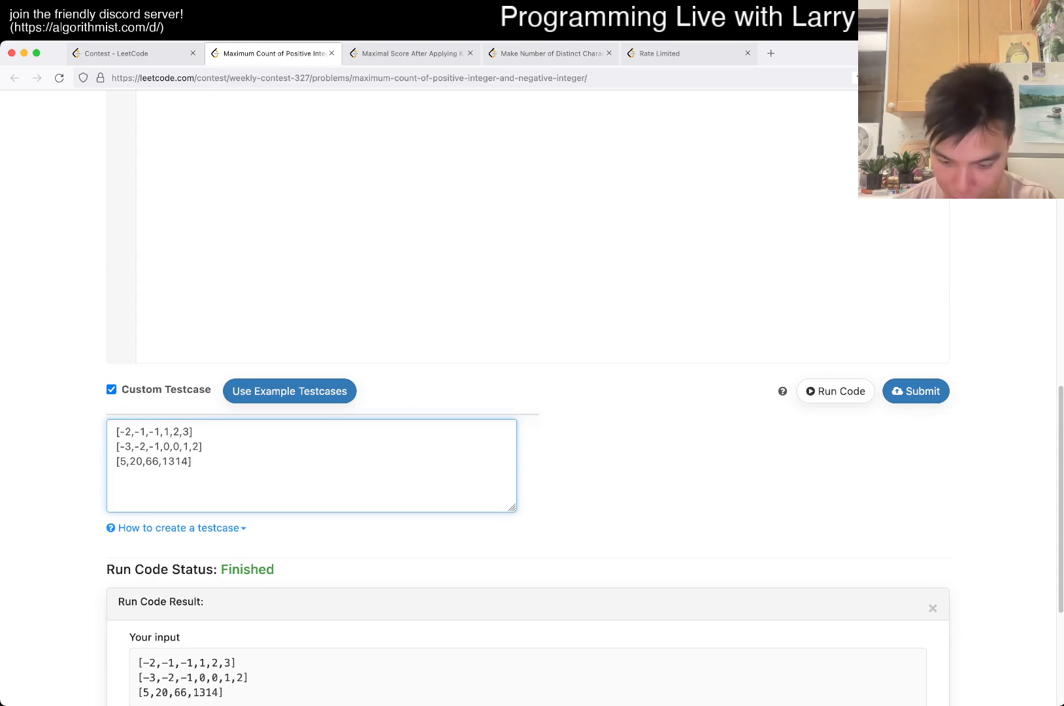
# - Add an all-zeros testcase [0,0,0,0,0], submit for Accepted, and close the solved problem
pyautogui.write('[0,0,0,00]')
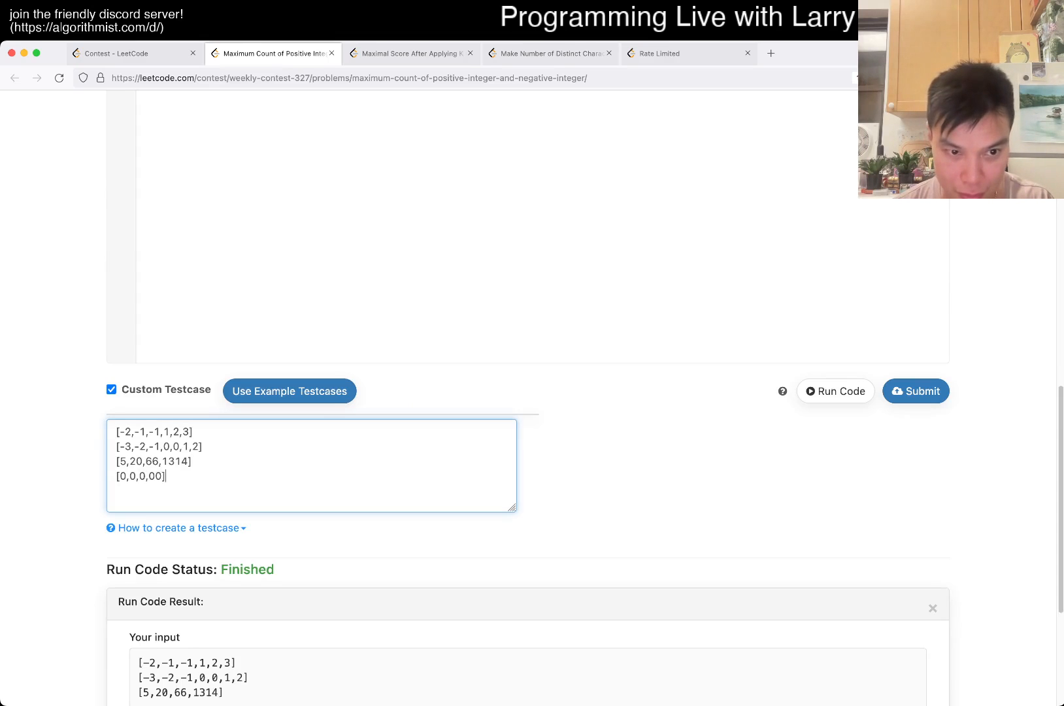
pyautogui.scroll(3)
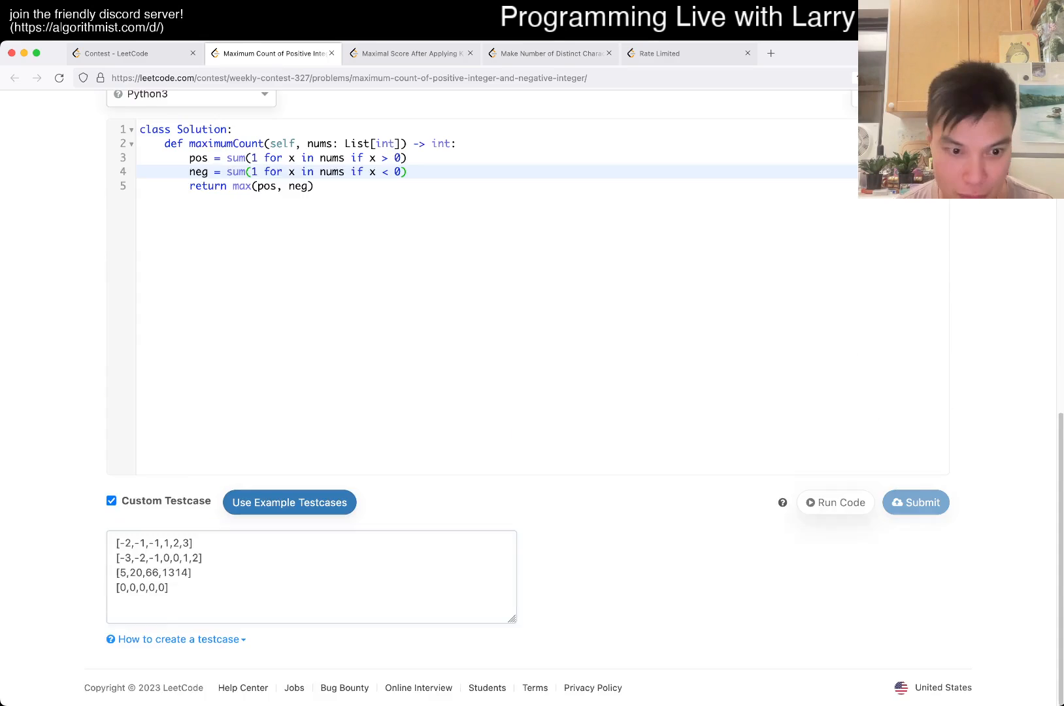
pyautogui.click(835, 502)
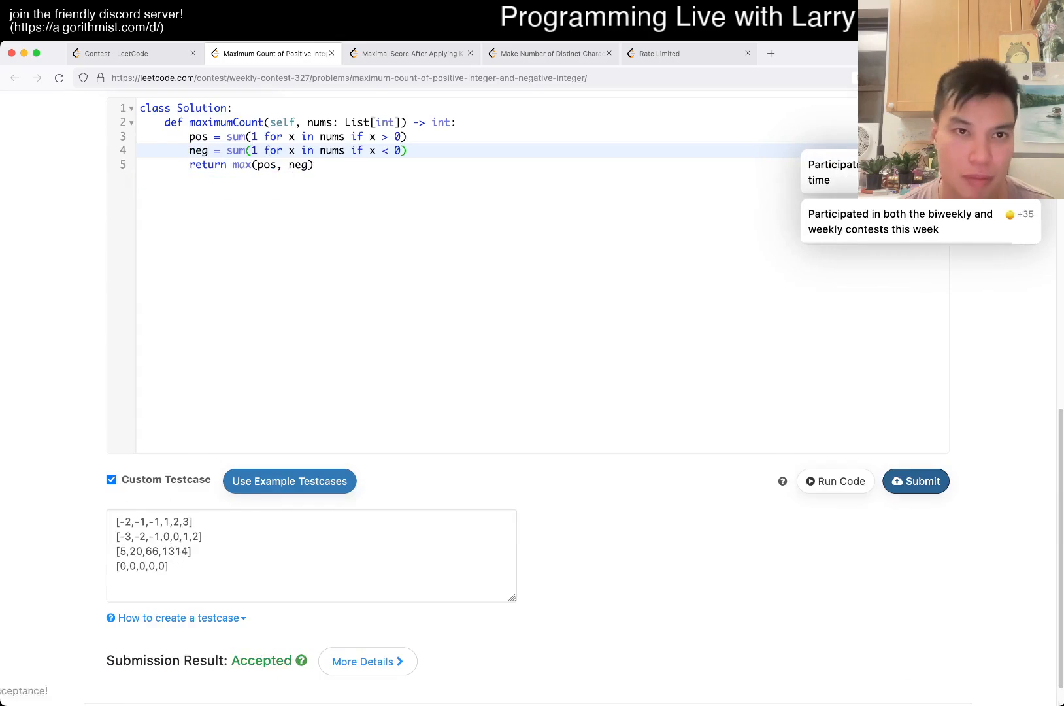
pyautogui.click(406, 52)
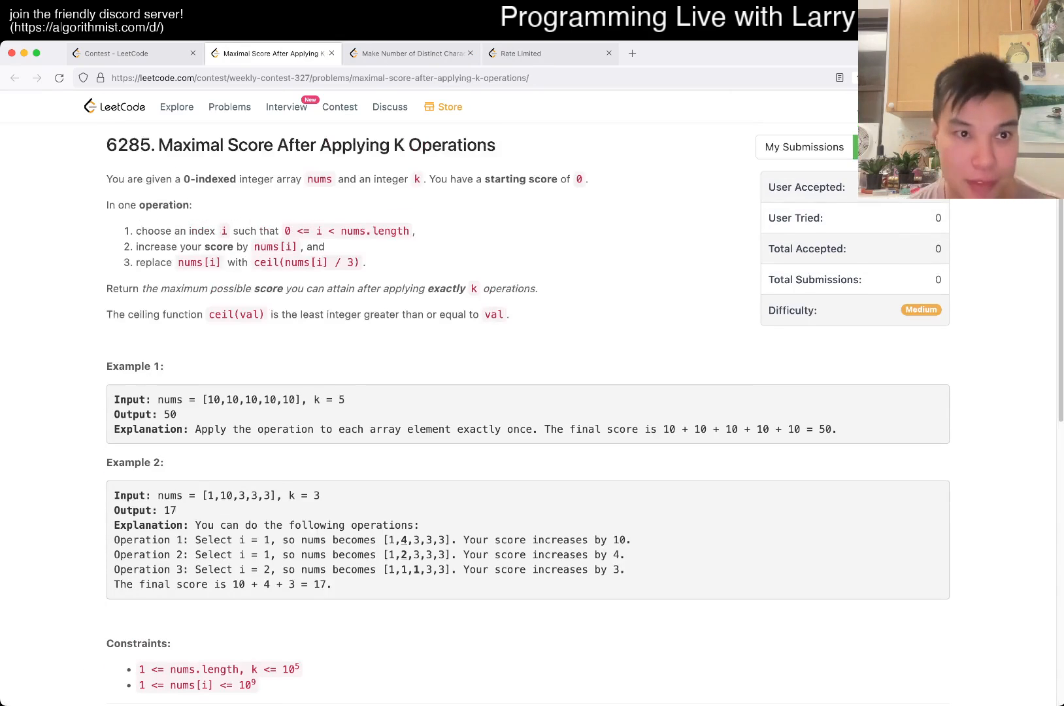